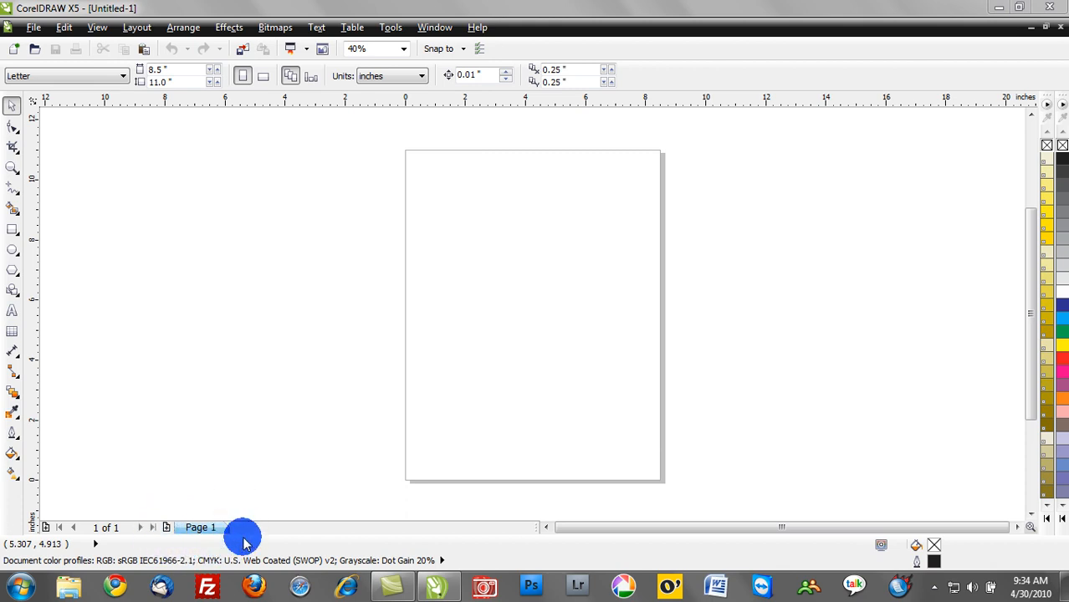
{"action": "mouse_move", "coordinate": [168, 527]}
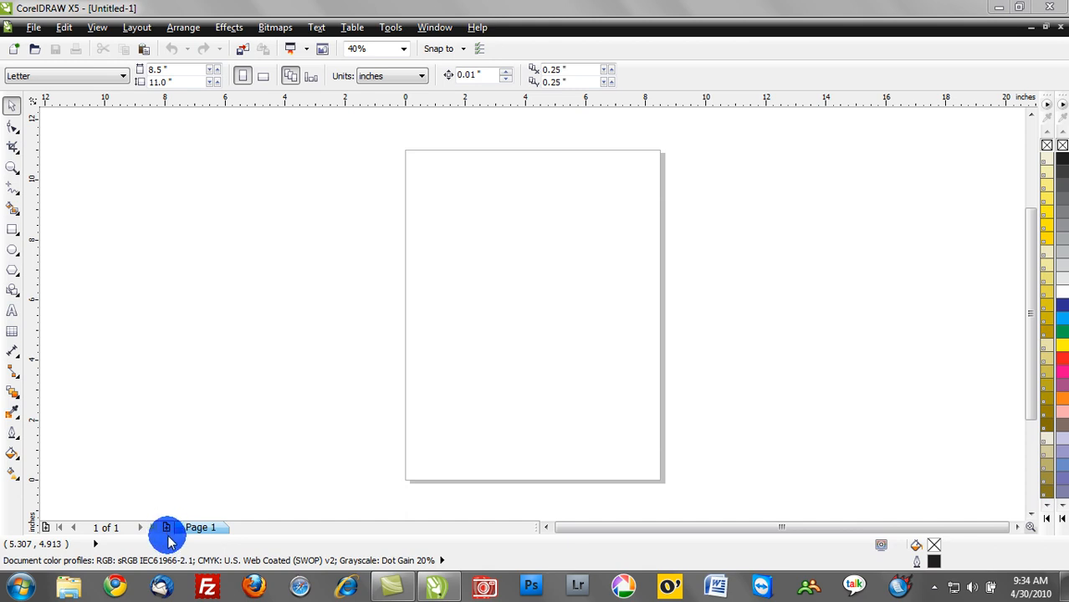
Add three more Letter pages to reach six pages in the document
{"action": "left_click", "coordinate": [166, 528]}
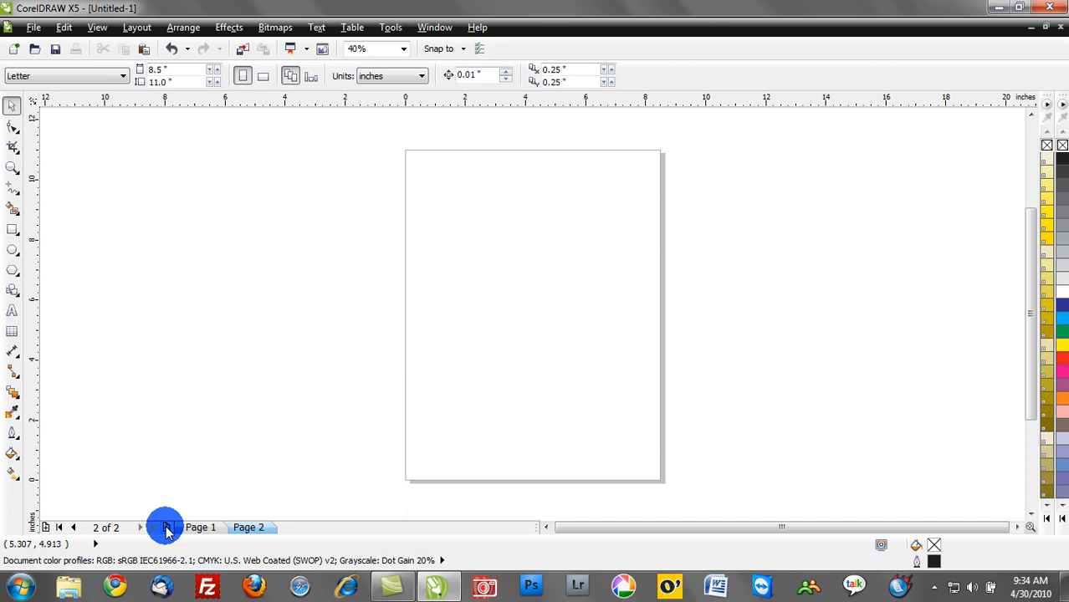
{"action": "left_click", "coordinate": [165, 527]}
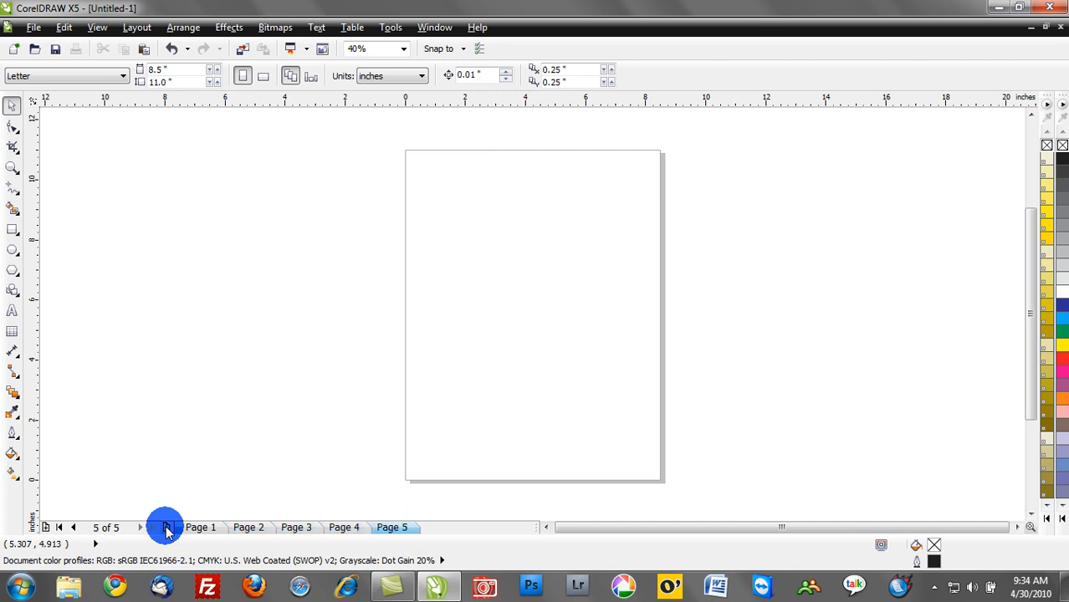
{"action": "left_click", "coordinate": [165, 526]}
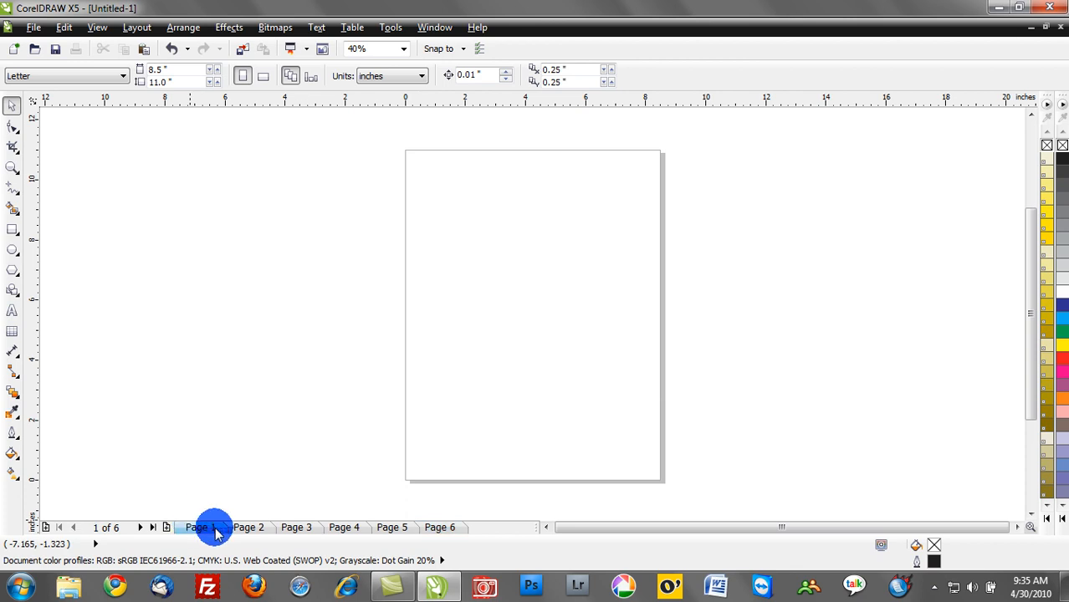
Rename the Page 1 tab to 'Mock up 1' via Rename Page
{"action": "right_click", "coordinate": [196, 527]}
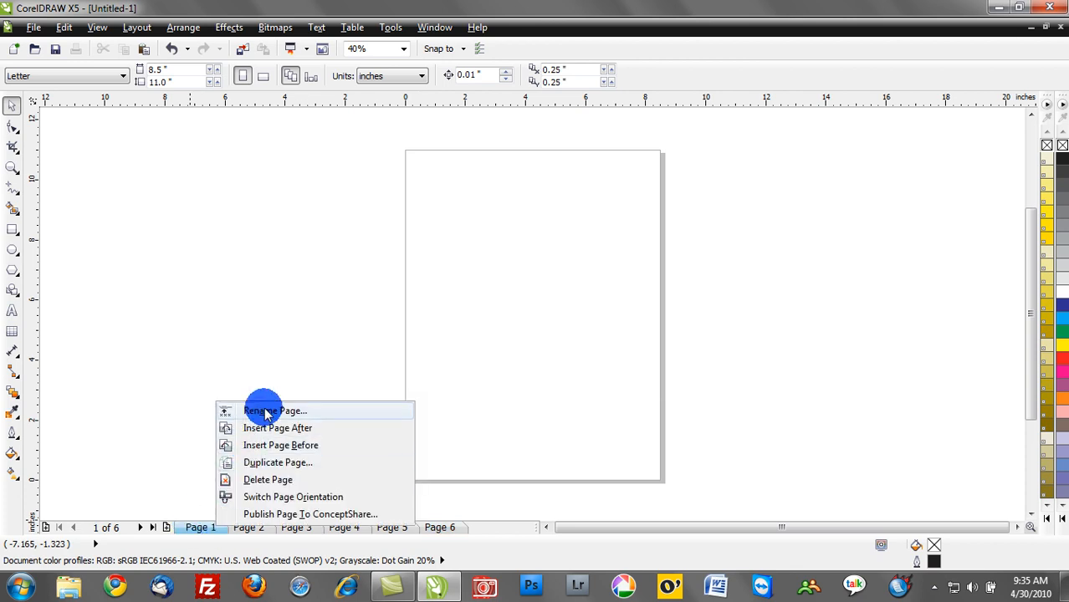
{"action": "left_click", "coordinate": [274, 411]}
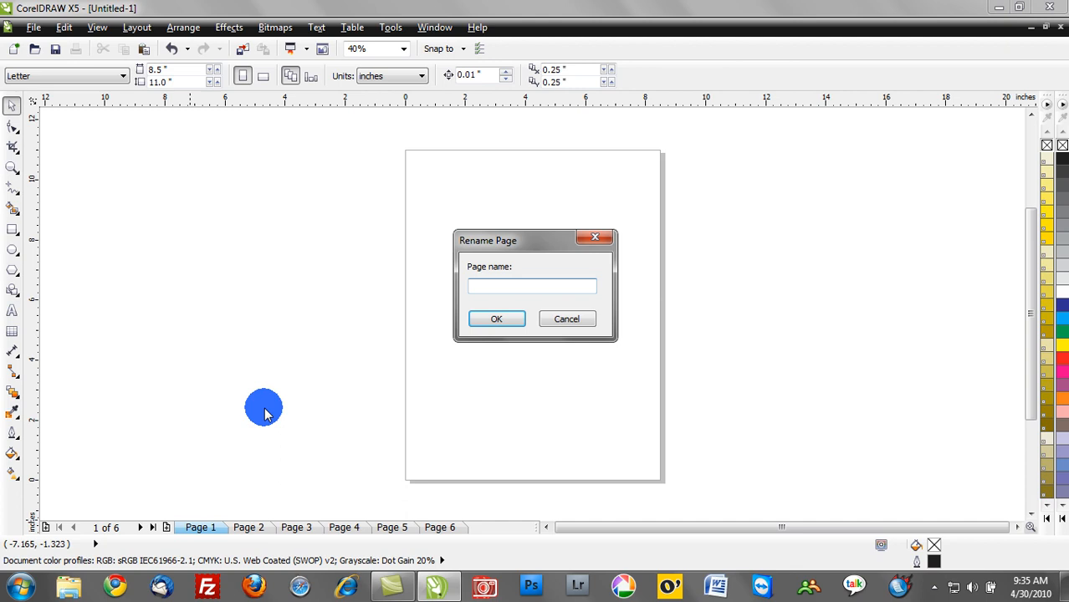
{"action": "left_click", "coordinate": [532, 286]}
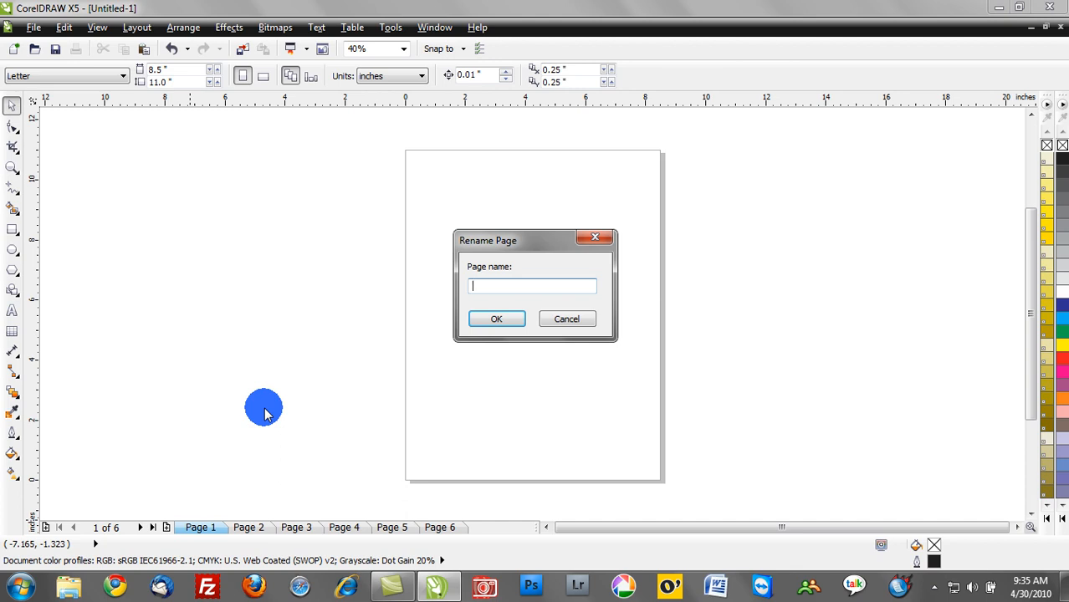
{"action": "type", "text": "M"}
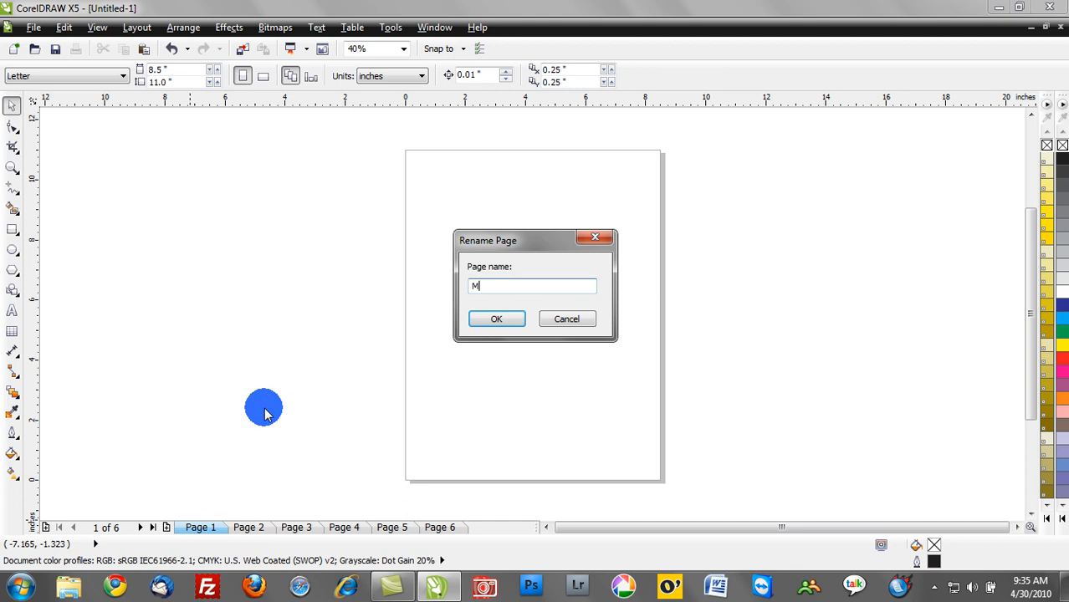
{"action": "type", "text": "ock"}
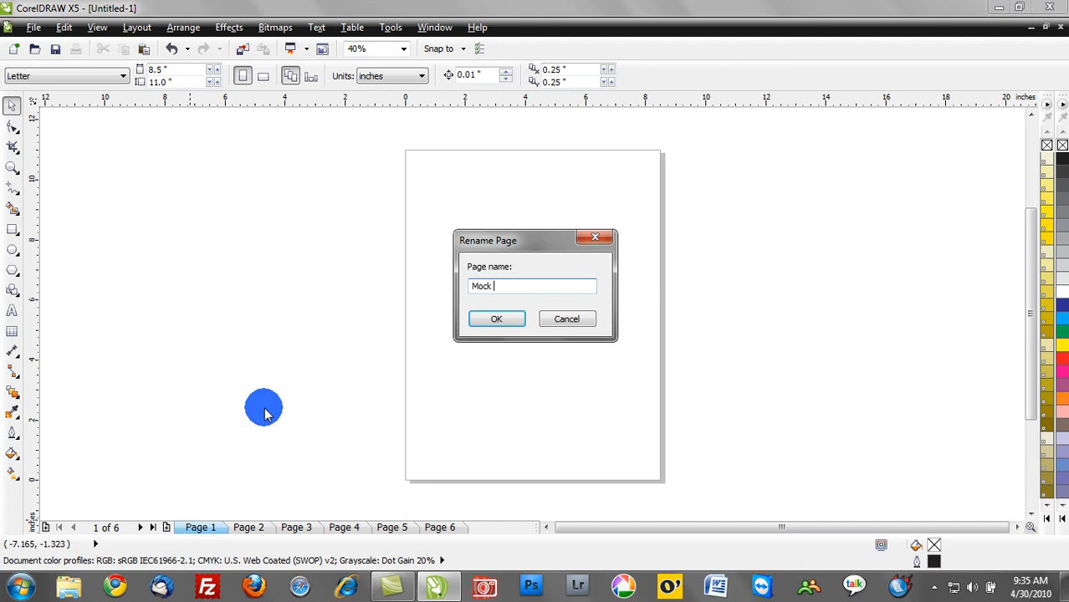
{"action": "type", "text": "up 1"}
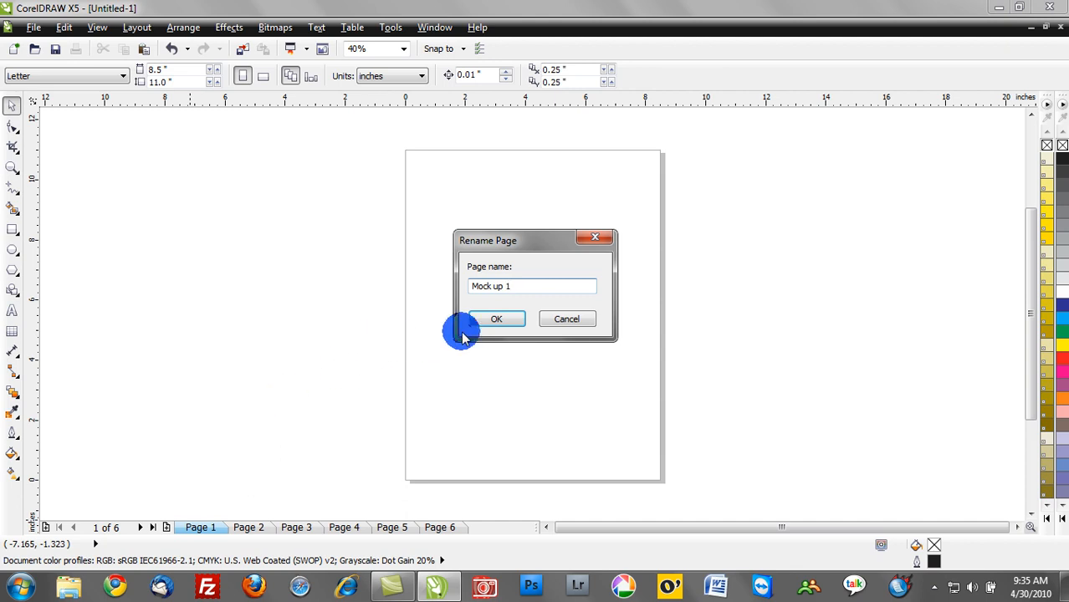
{"action": "left_click", "coordinate": [496, 319]}
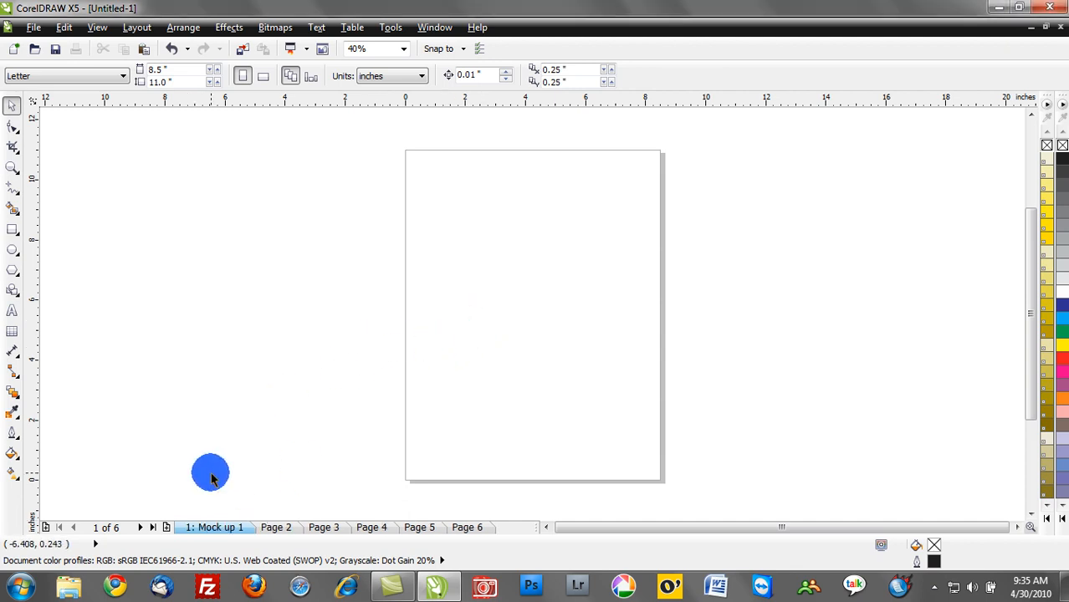
{"action": "mouse_move", "coordinate": [209, 526]}
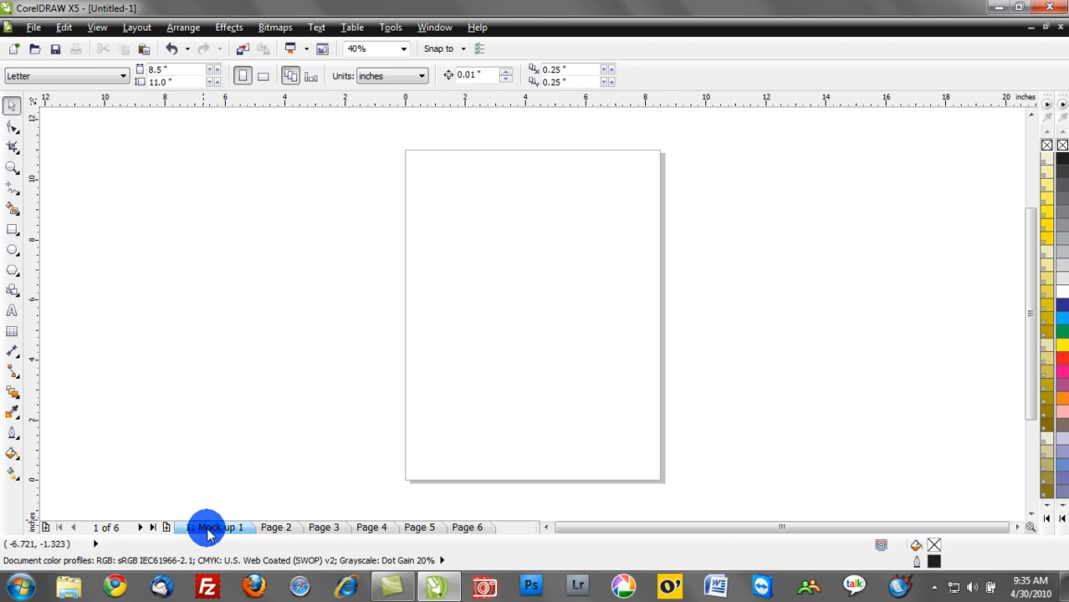
{"action": "mouse_move", "coordinate": [435, 527]}
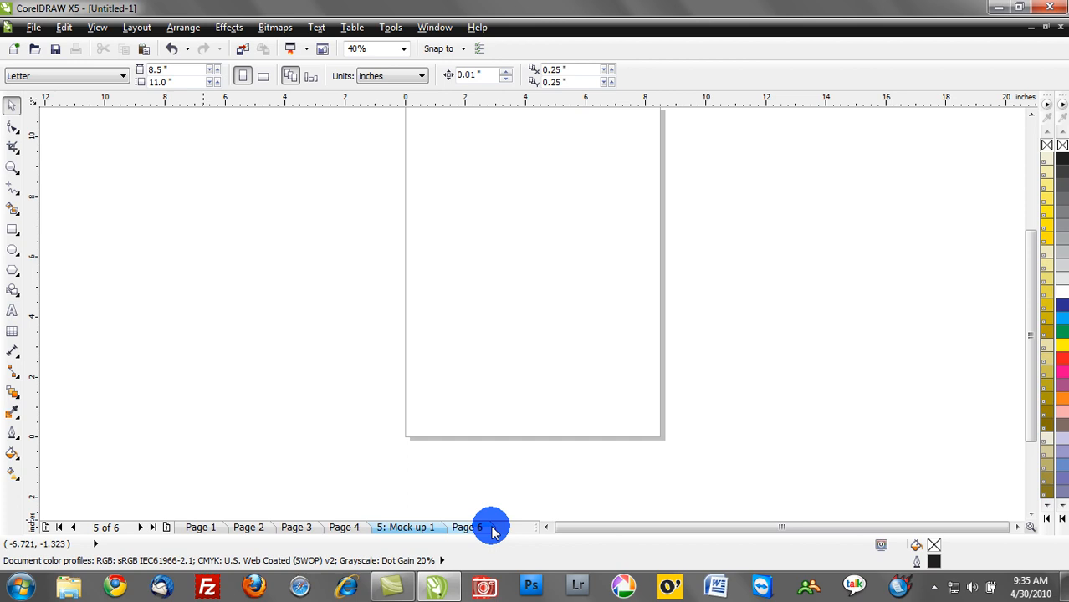
{"action": "mouse_move", "coordinate": [282, 508]}
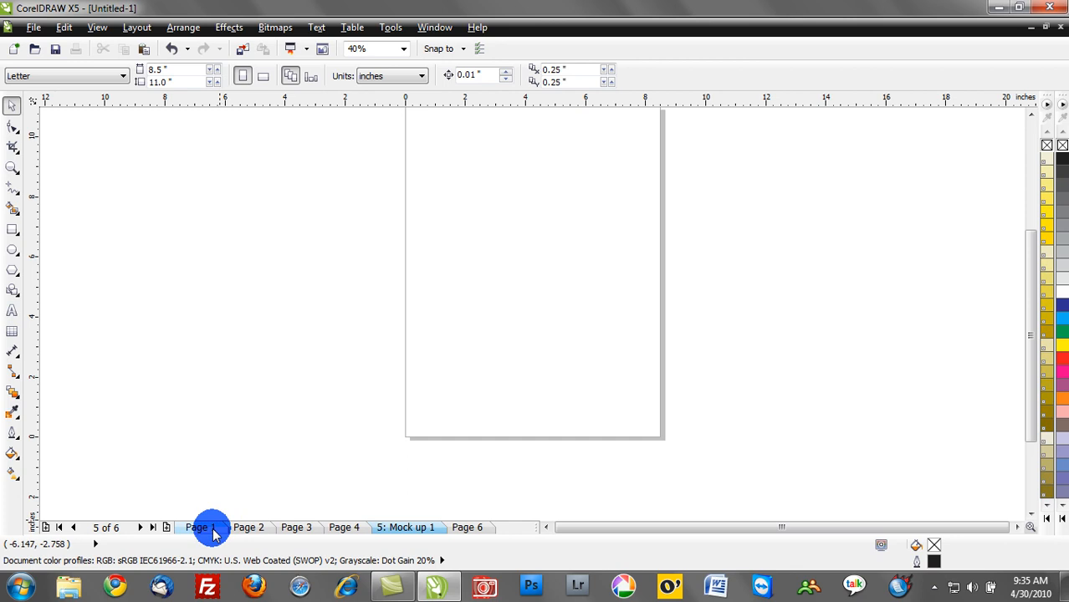
Open the first page tab's context menu to view options like Delete Page
{"action": "right_click", "coordinate": [200, 527]}
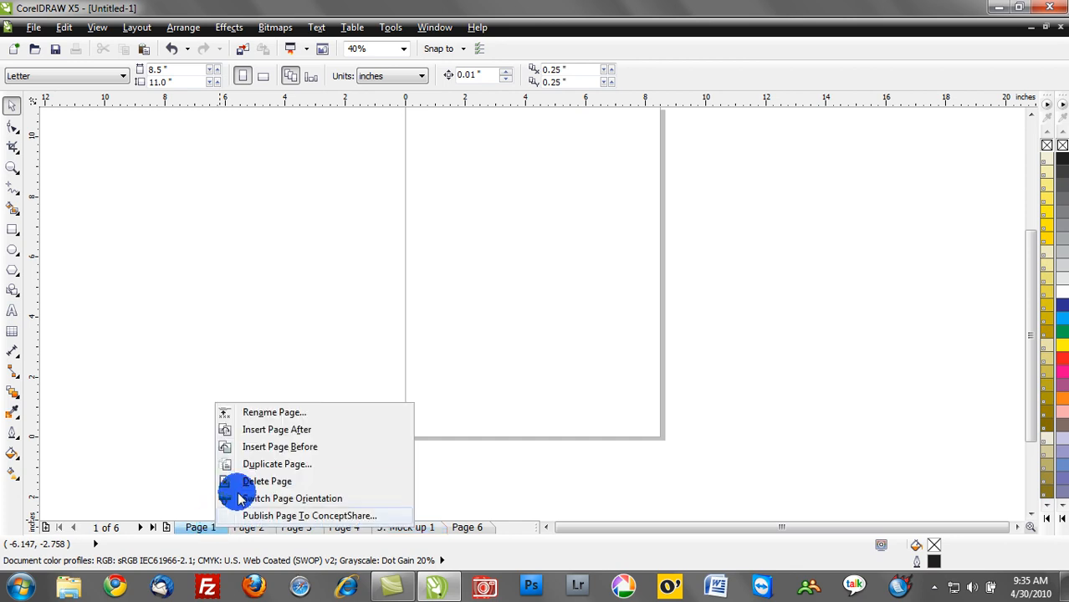
{"action": "mouse_move", "coordinate": [267, 481]}
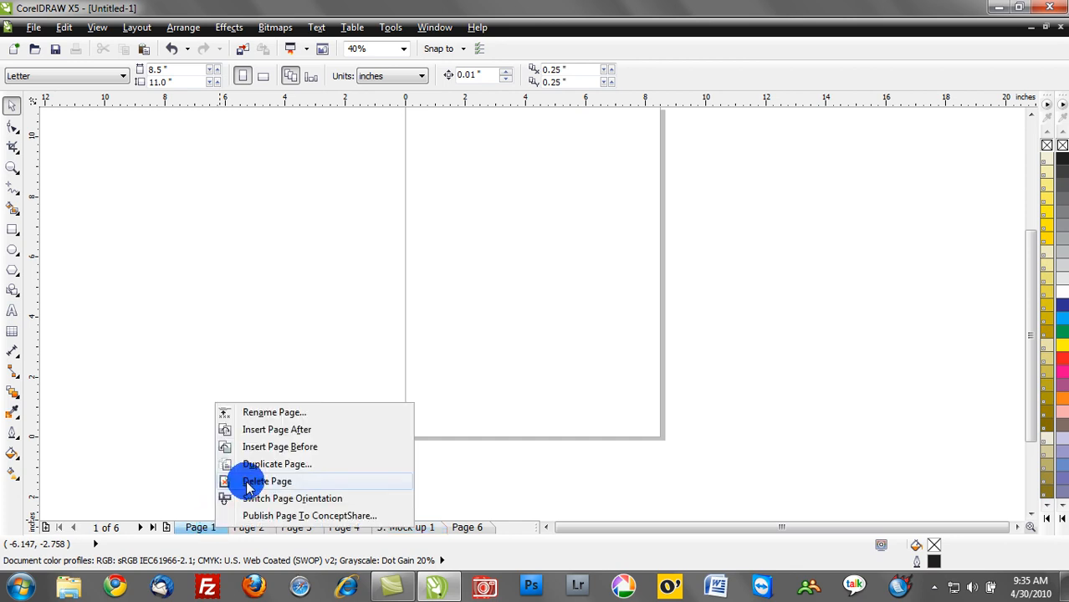
{"action": "mouse_move", "coordinate": [268, 447]}
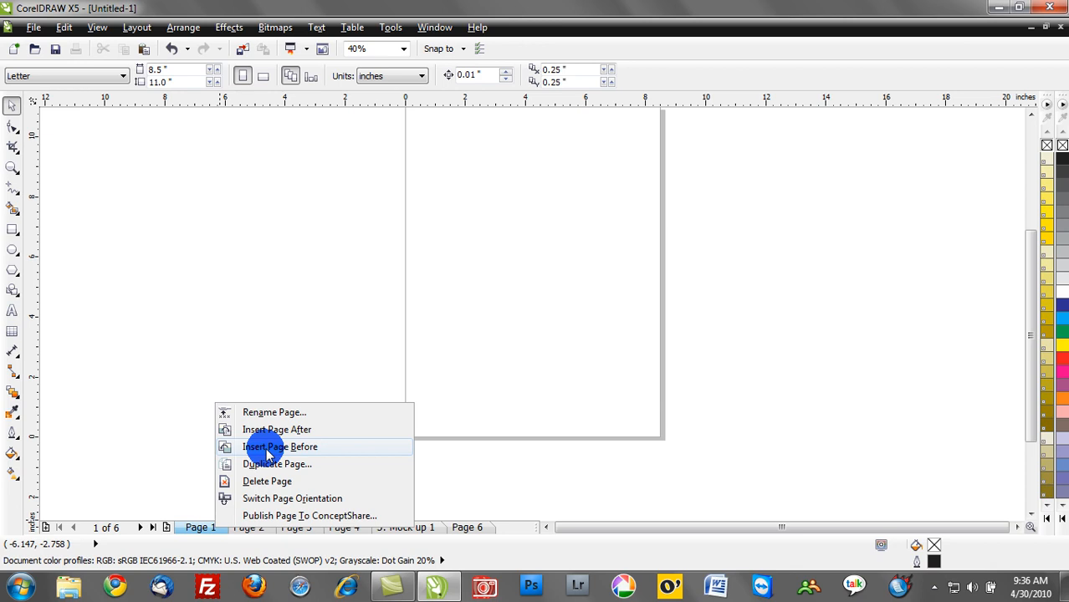
{"action": "mouse_move", "coordinate": [276, 464]}
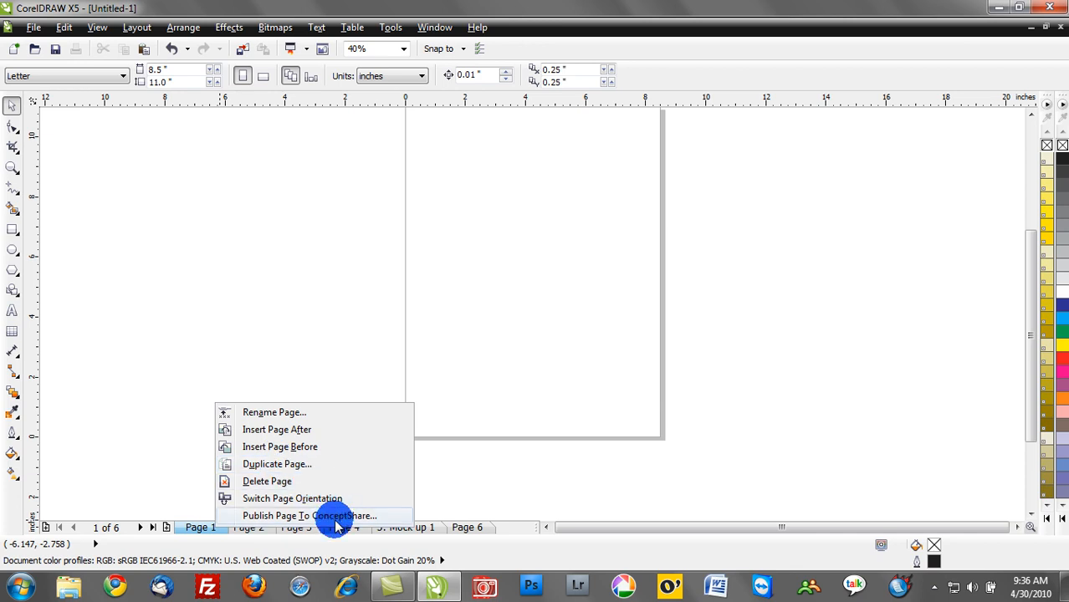
{"action": "mouse_move", "coordinate": [334, 520]}
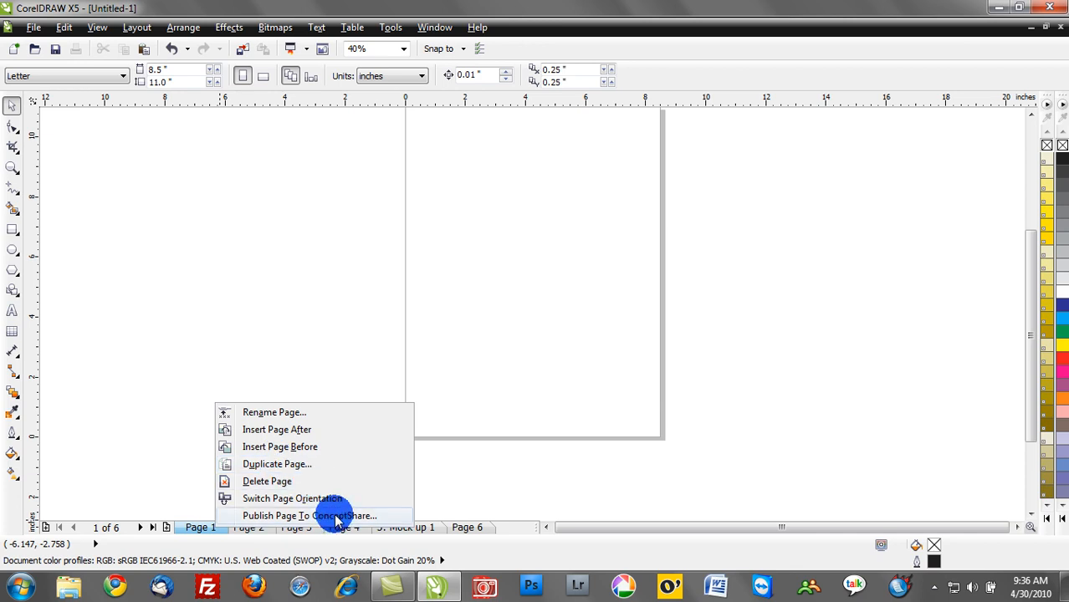